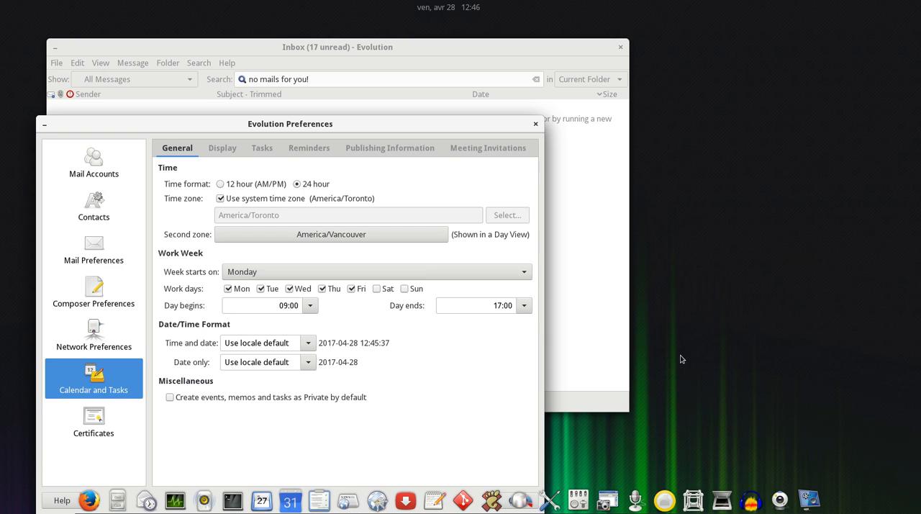
{"action": "mouse_move", "coordinate": [665, 336]}
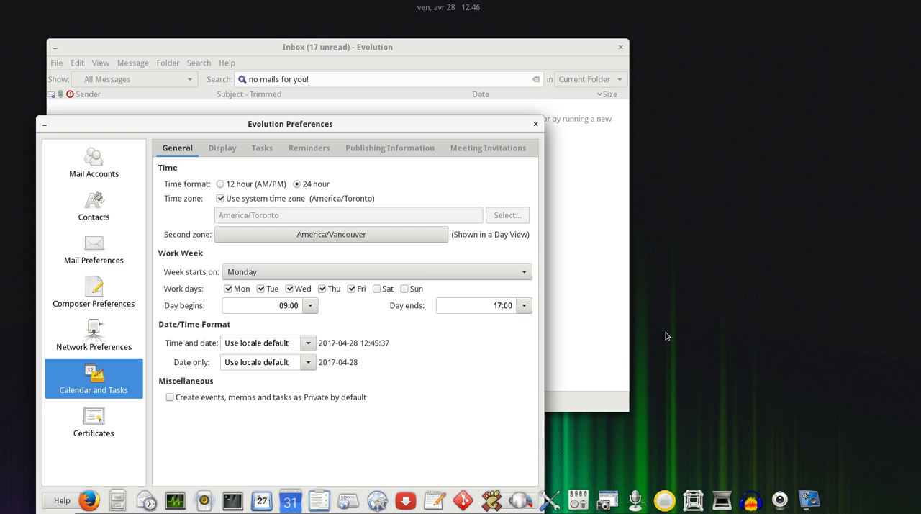
{"action": "mouse_move", "coordinate": [445, 198]}
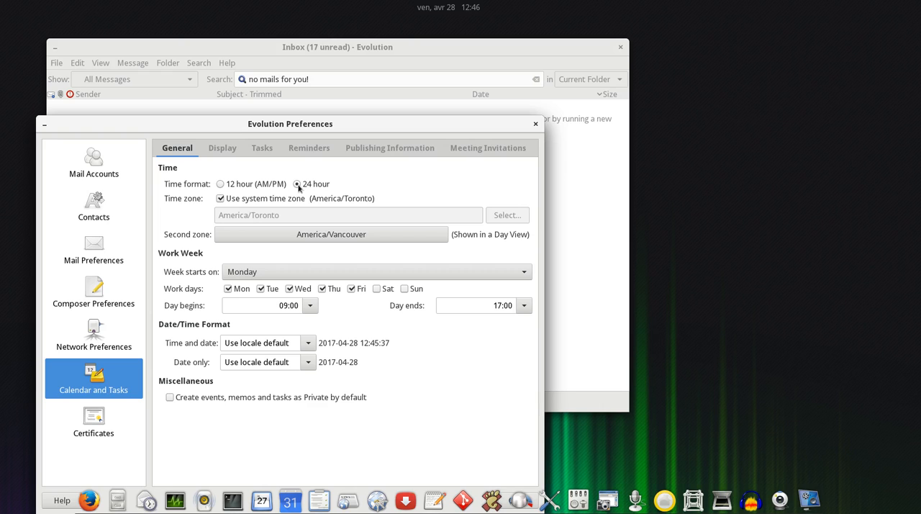
{"action": "mouse_move", "coordinate": [257, 185]}
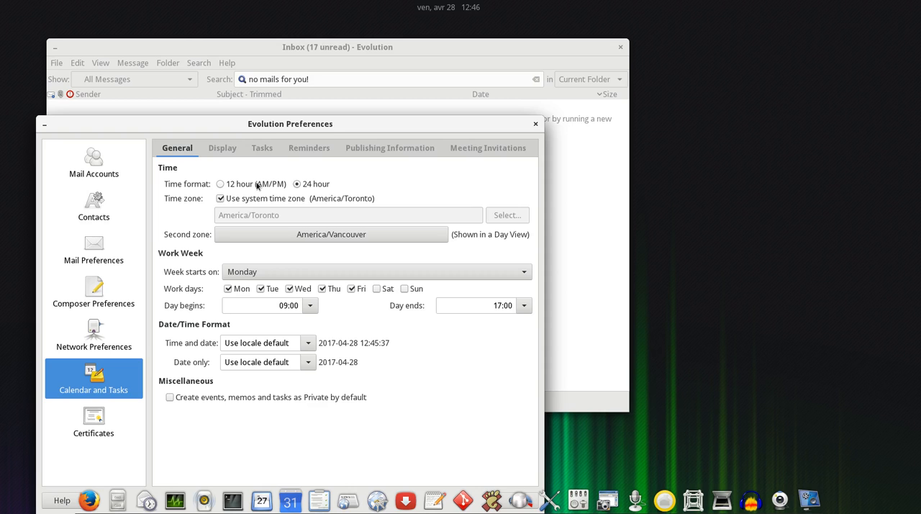
{"action": "mouse_move", "coordinate": [305, 174]}
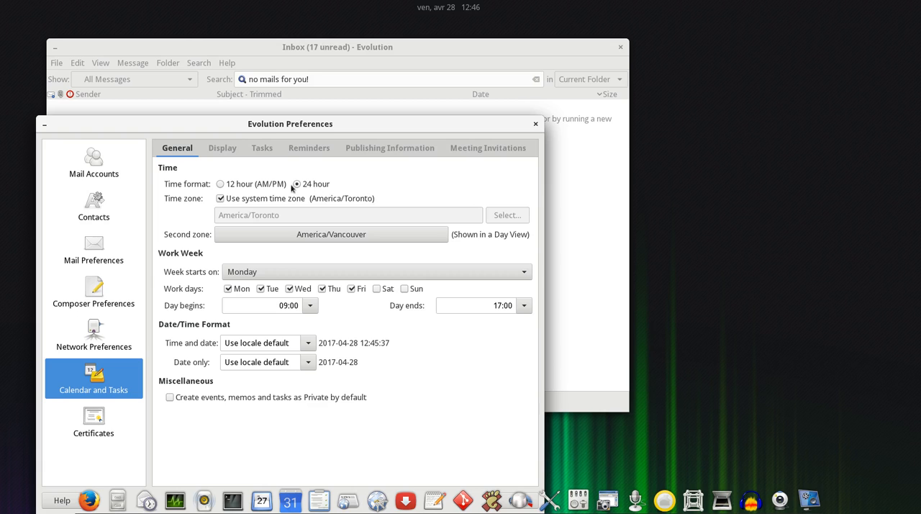
{"action": "mouse_move", "coordinate": [328, 189]}
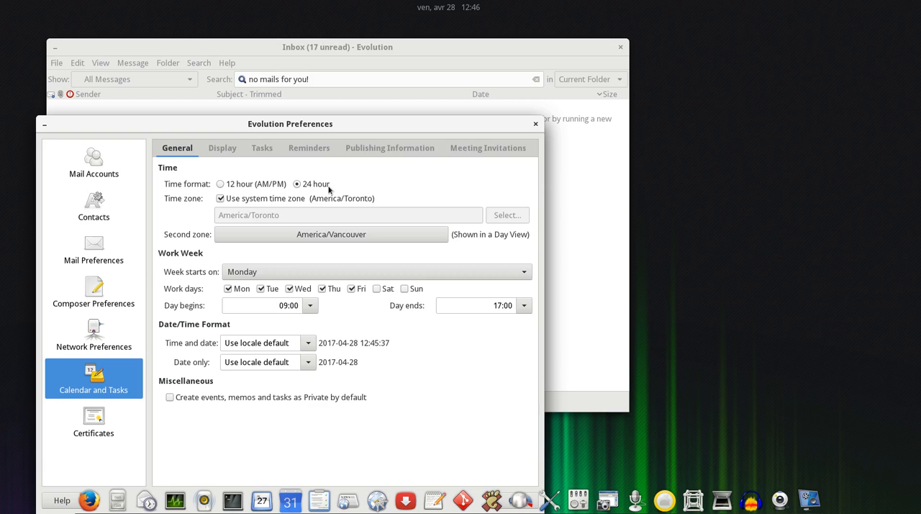
{"action": "mouse_move", "coordinate": [333, 188]}
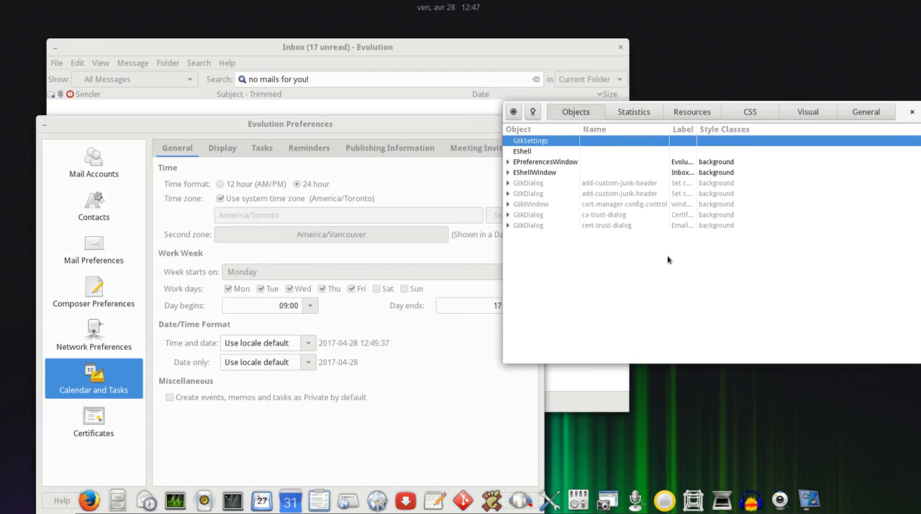
{"action": "mouse_move", "coordinate": [359, 427]}
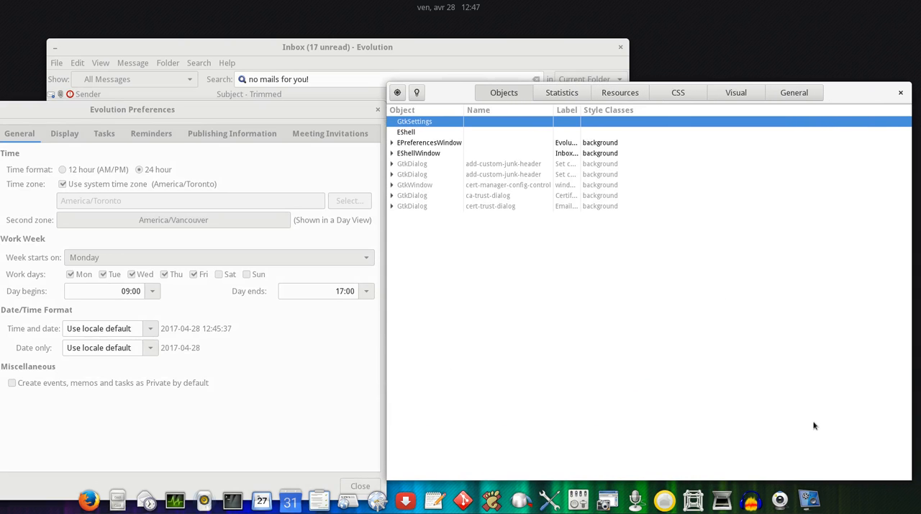
{"action": "mouse_move", "coordinate": [397, 92]}
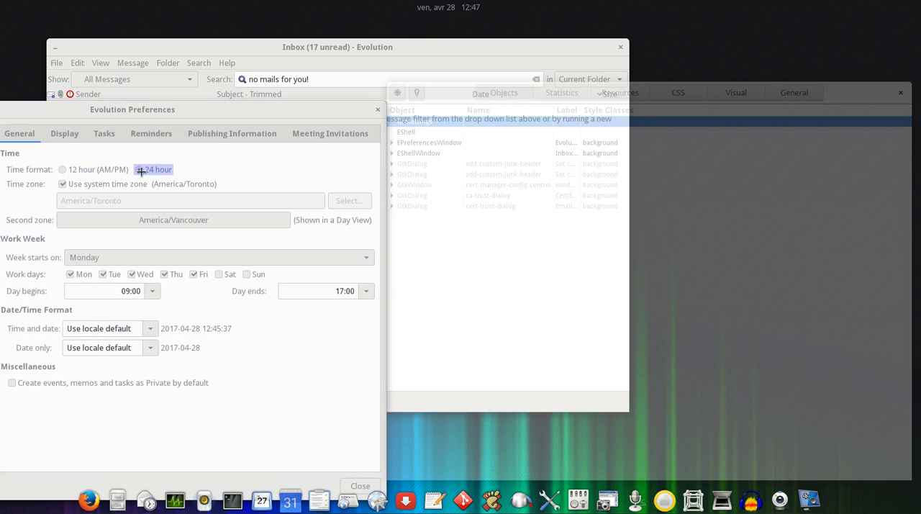
Pick the 24 hour option, then show the use_24_hour radio button's property list
{"action": "left_click", "coordinate": [138, 169]}
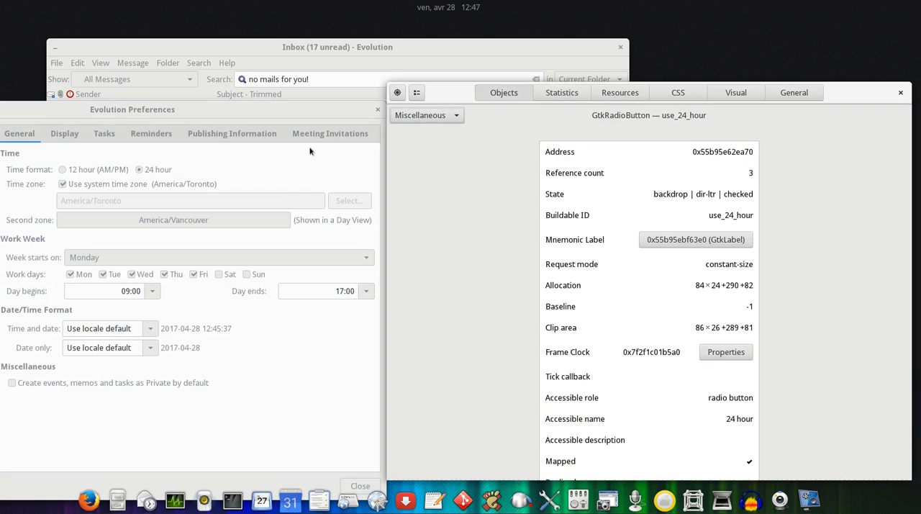
{"action": "mouse_move", "coordinate": [149, 171]}
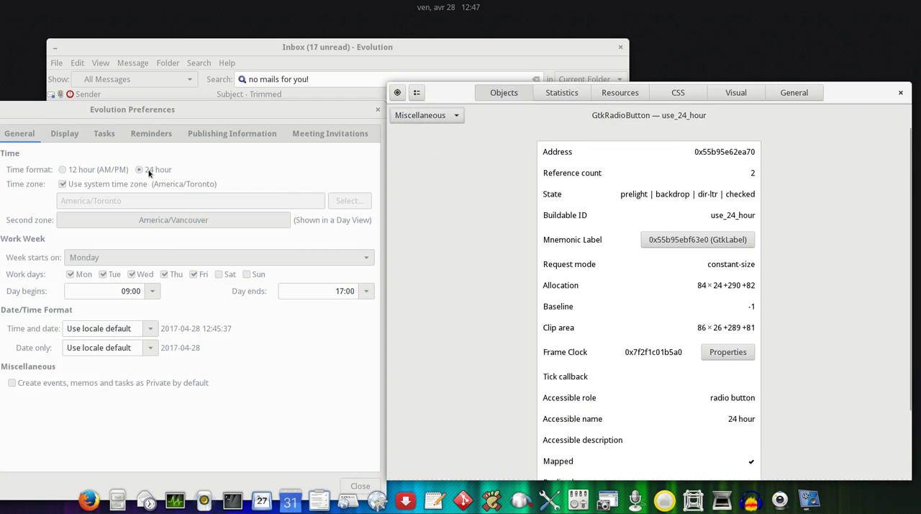
{"action": "mouse_move", "coordinate": [396, 92]}
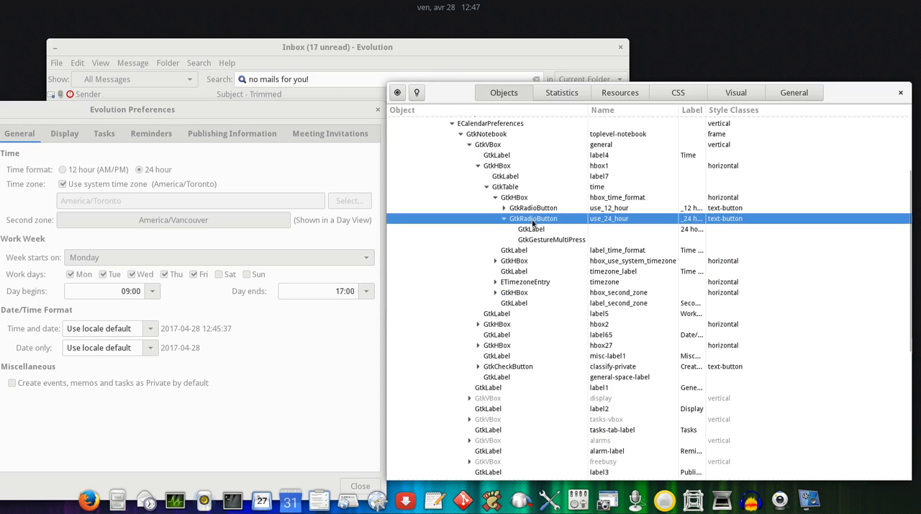
{"action": "left_click", "coordinate": [534, 207]}
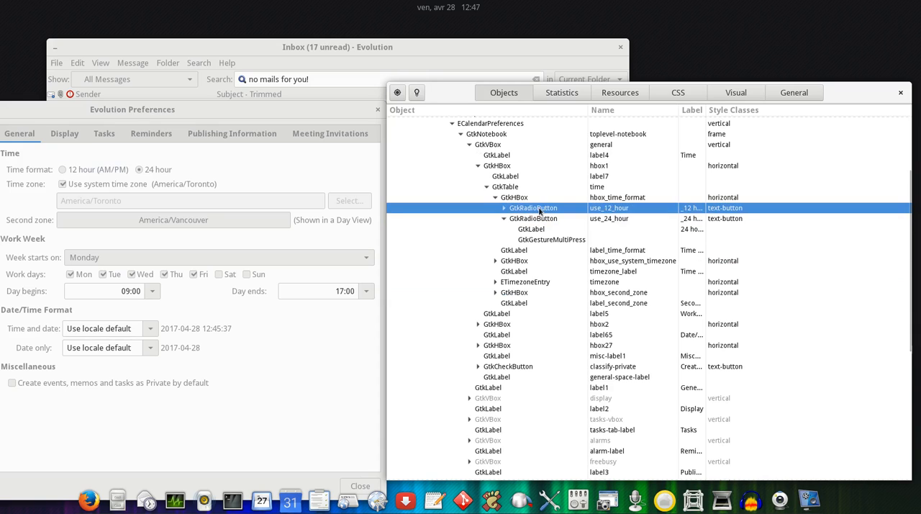
{"action": "left_click", "coordinate": [534, 218]}
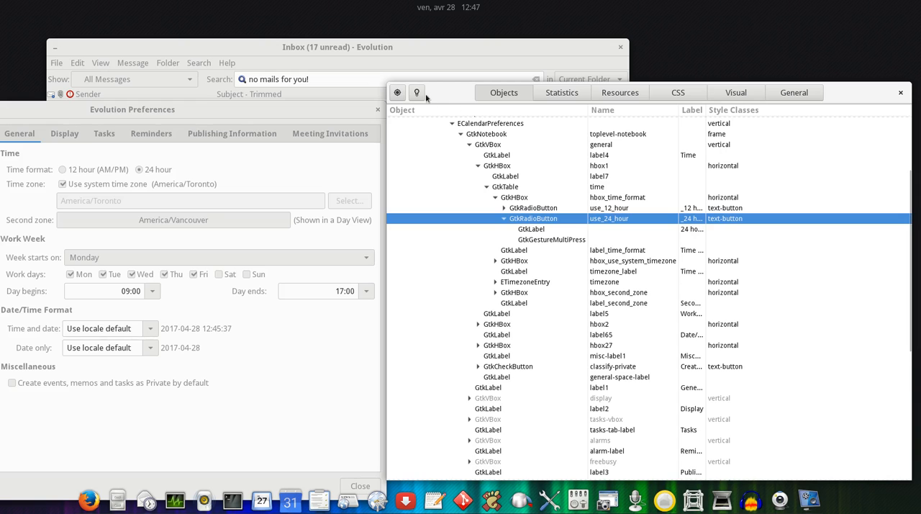
{"action": "left_click", "coordinate": [416, 92]}
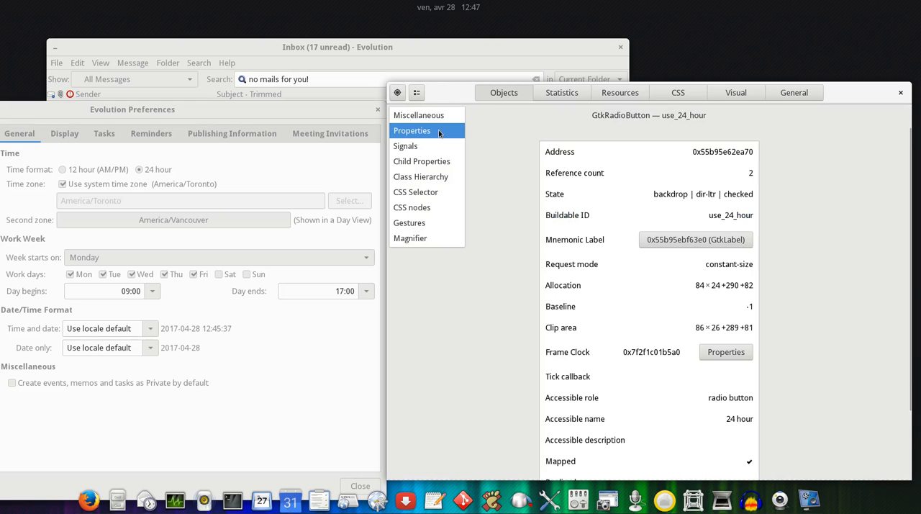
{"action": "left_click", "coordinate": [412, 130]}
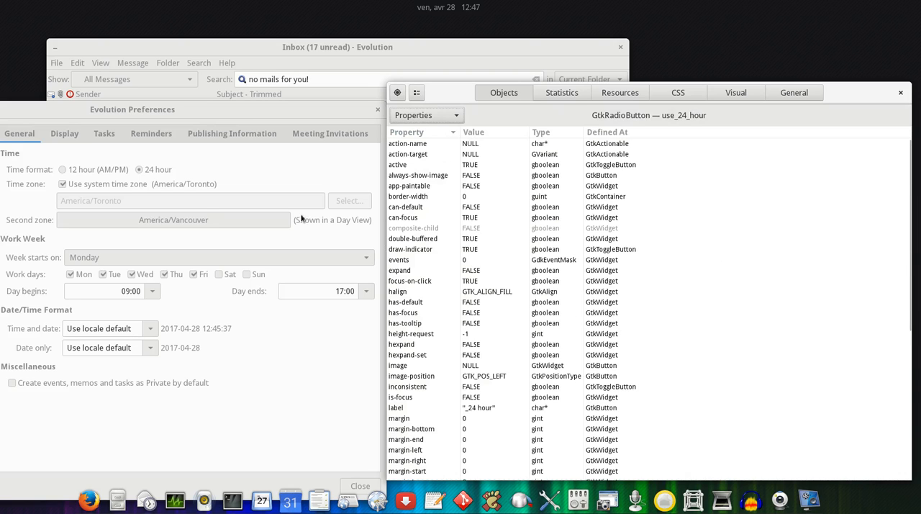
{"action": "mouse_move", "coordinate": [449, 251]}
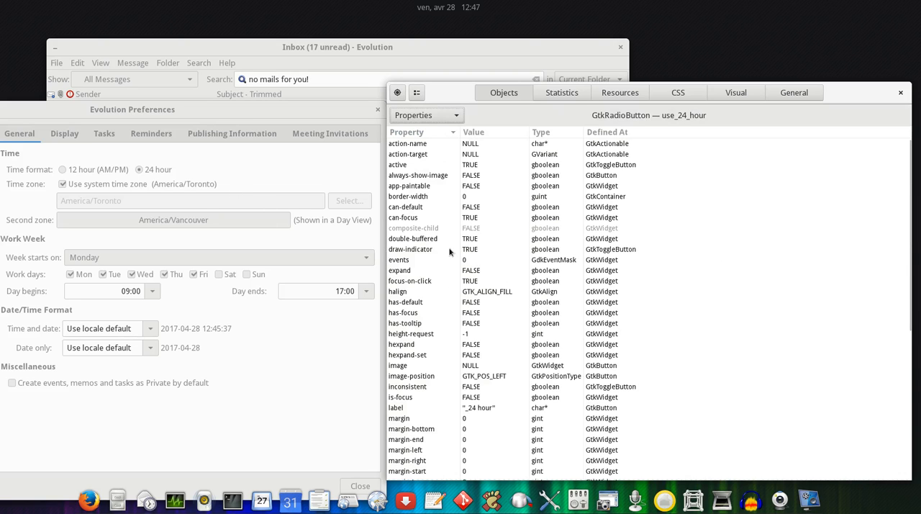
Set draw-indicator to FALSE for both the use_24_hour and use_12_hour radio buttons
{"action": "left_click", "coordinate": [410, 249]}
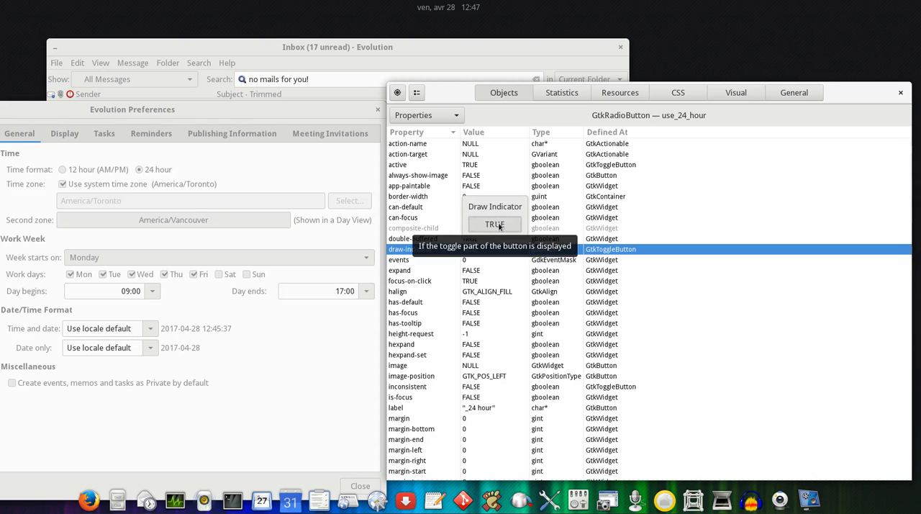
{"action": "left_click", "coordinate": [494, 224]}
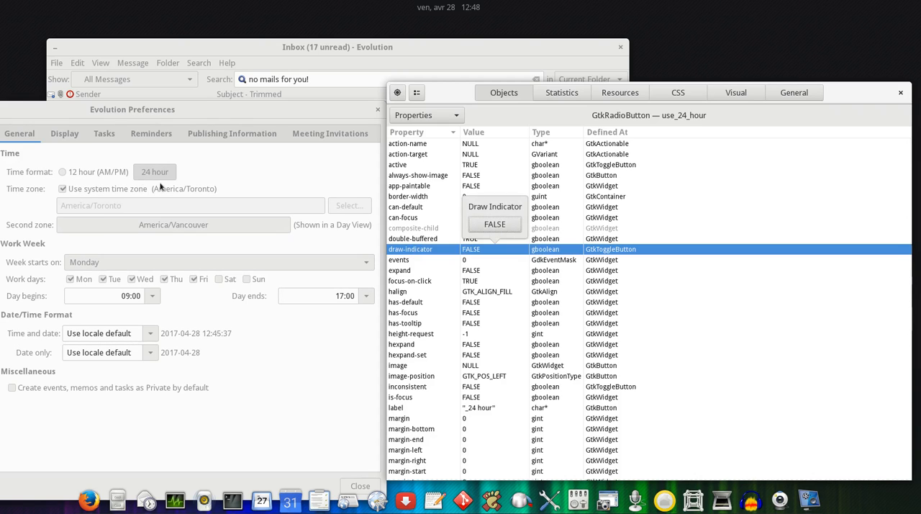
{"action": "mouse_move", "coordinate": [387, 248]}
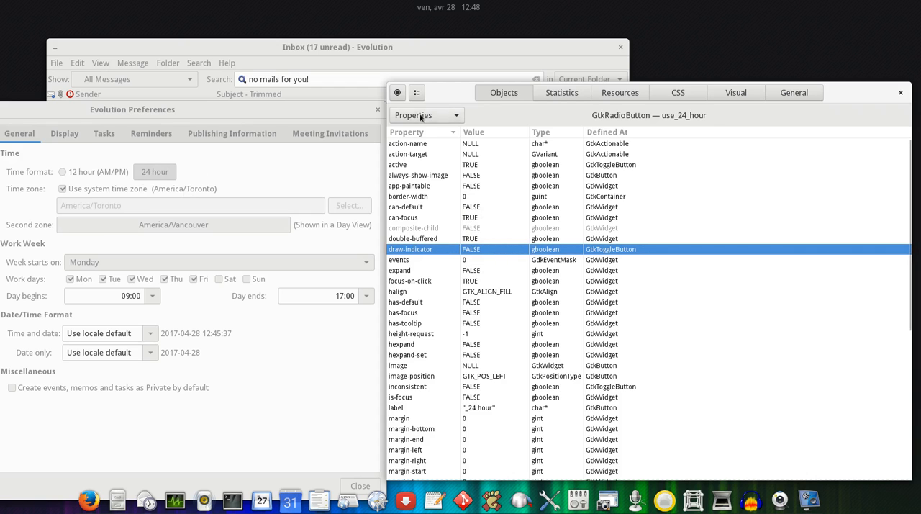
{"action": "left_click", "coordinate": [417, 92]}
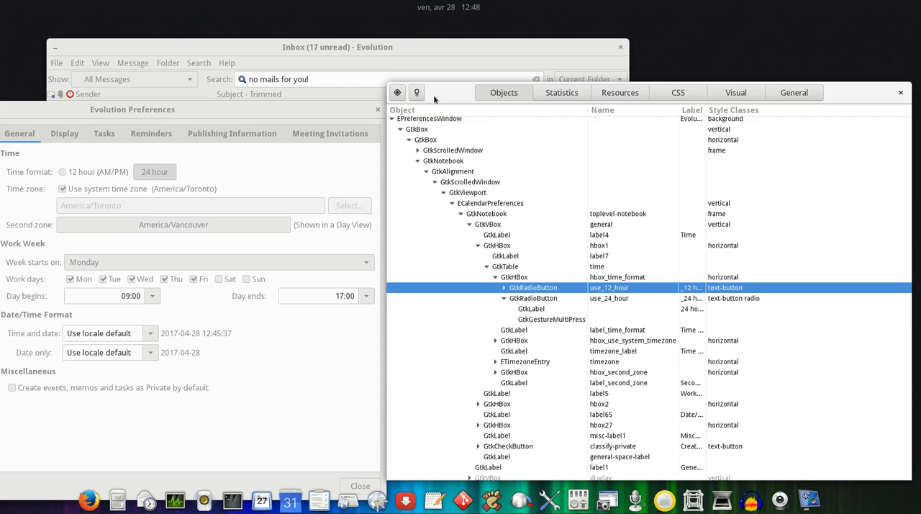
{"action": "left_click", "coordinate": [416, 92]}
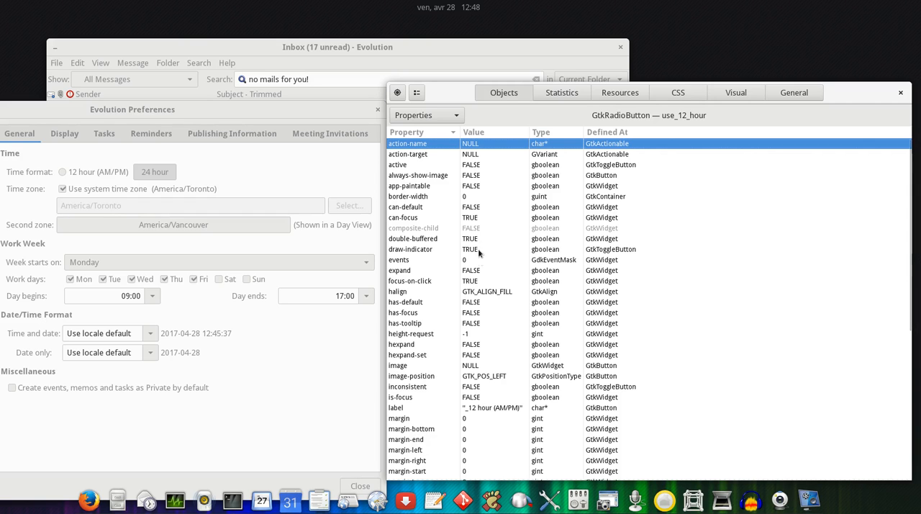
{"action": "left_click", "coordinate": [411, 249]}
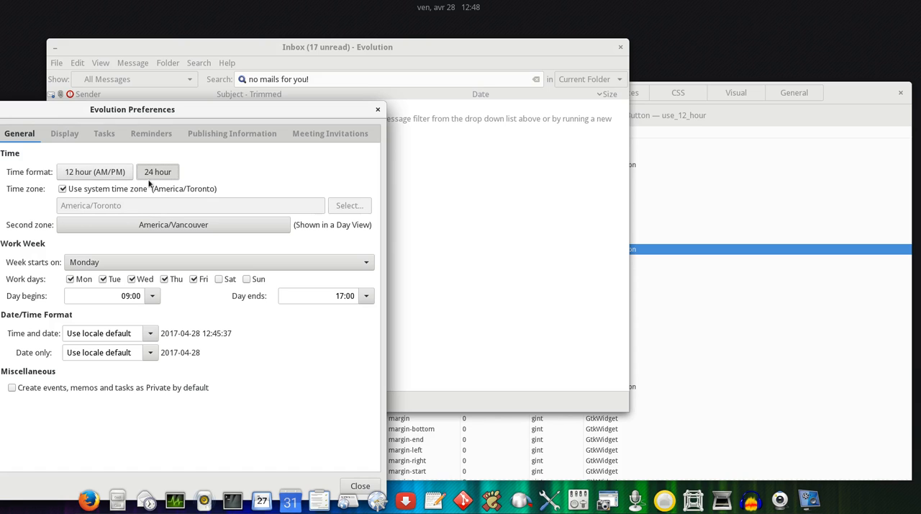
{"action": "left_click", "coordinate": [95, 171]}
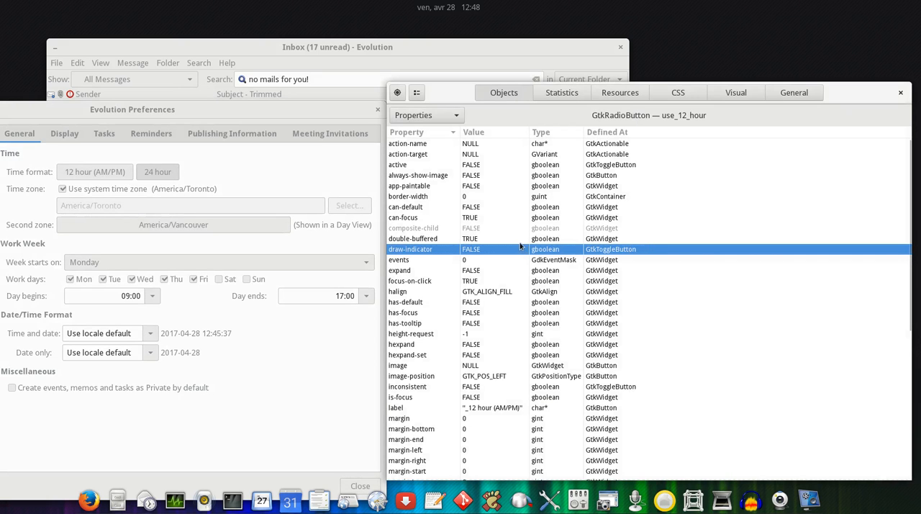
Select GtkHBox hbox_time_format in the object tree and view its CSS nodes
{"action": "left_click", "coordinate": [416, 92]}
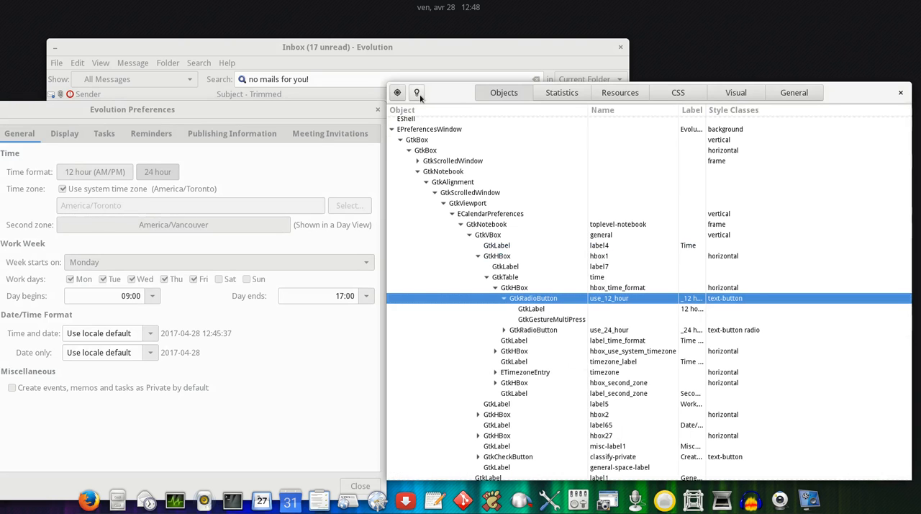
{"action": "left_click", "coordinate": [514, 287]}
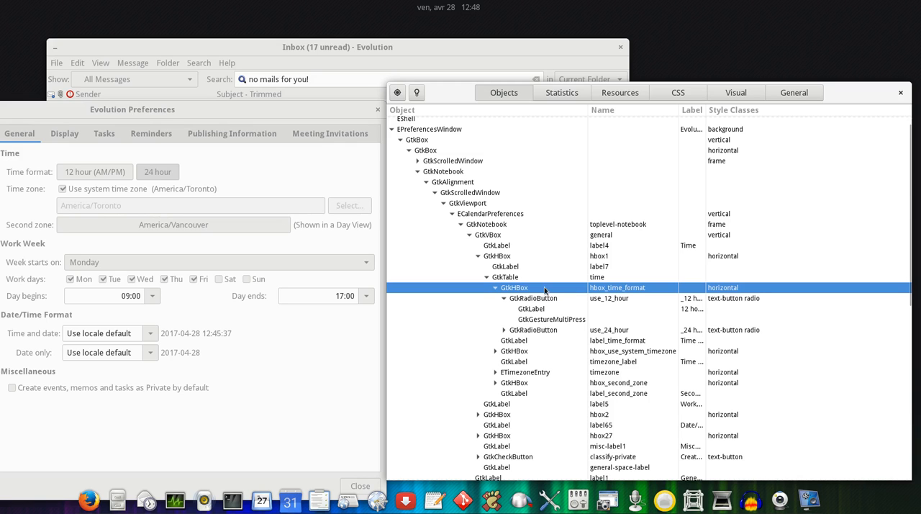
{"action": "left_click", "coordinate": [416, 92]}
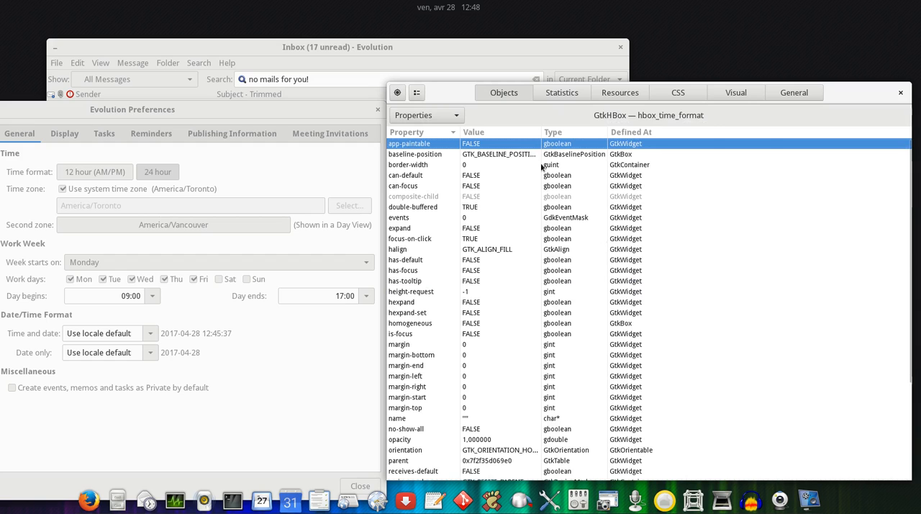
{"action": "left_click", "coordinate": [426, 115]}
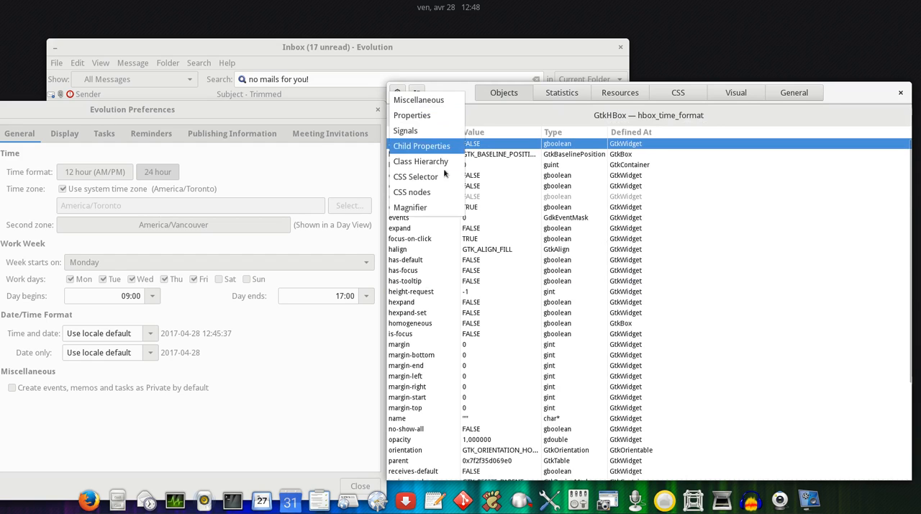
{"action": "mouse_move", "coordinate": [411, 191]}
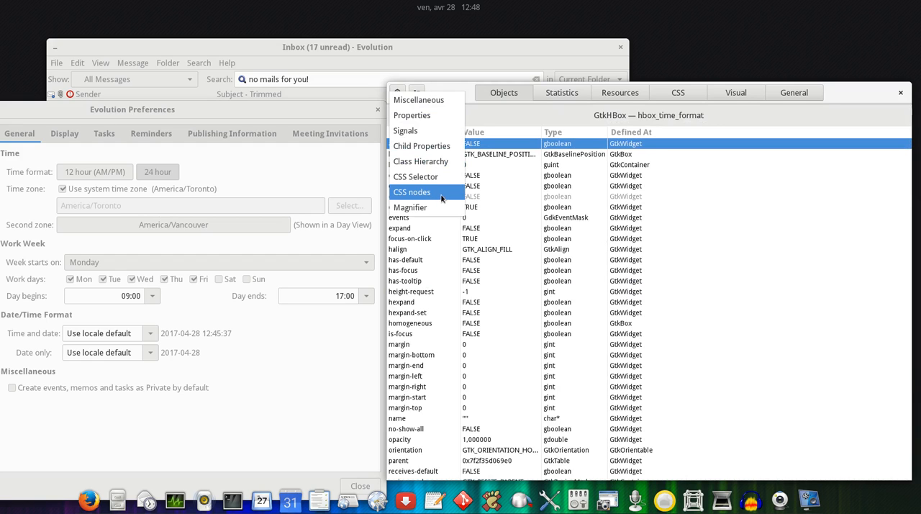
{"action": "left_click", "coordinate": [412, 192]}
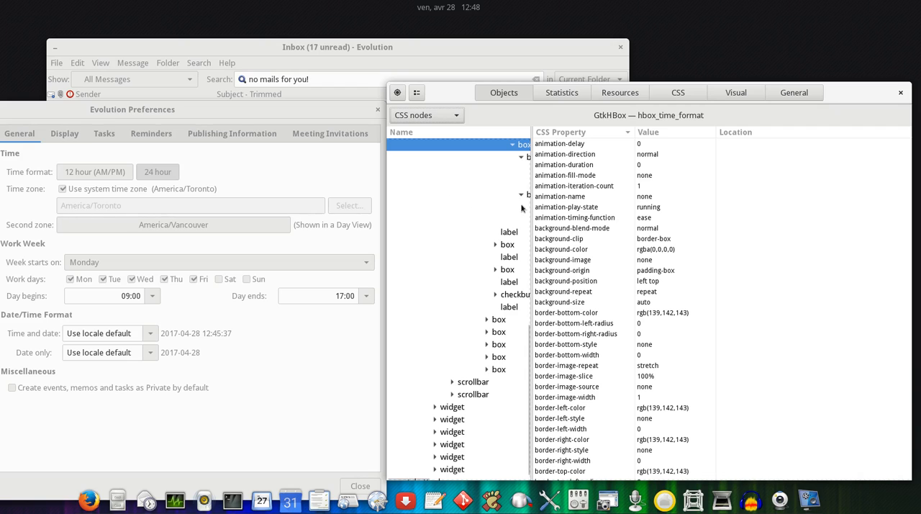
{"action": "mouse_move", "coordinate": [530, 347]}
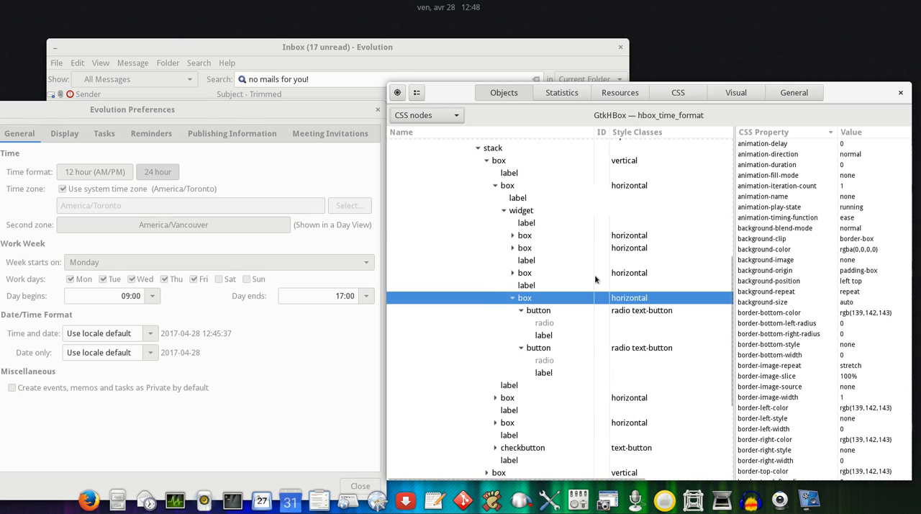
{"action": "mouse_move", "coordinate": [628, 133]}
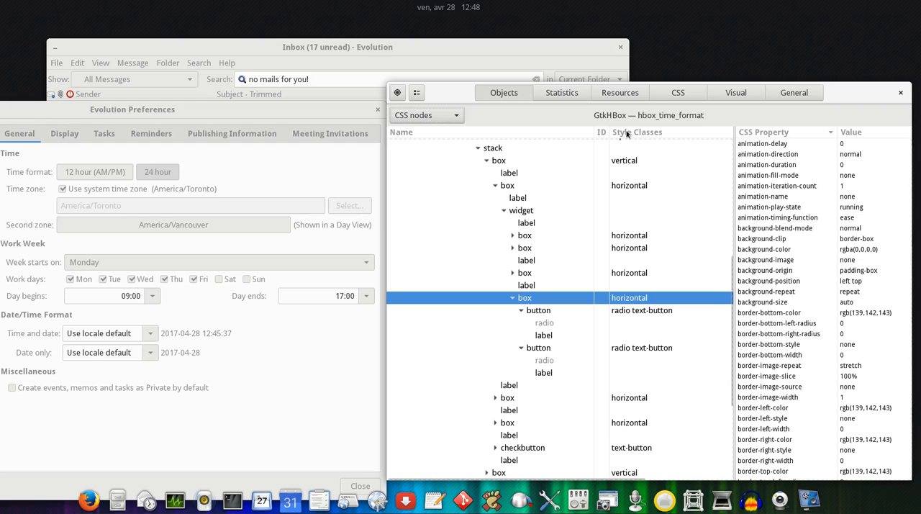
Add 'linked' to the hbox_time_format node's style classes, giving 'horizontal linked'
{"action": "left_click", "coordinate": [766, 292]}
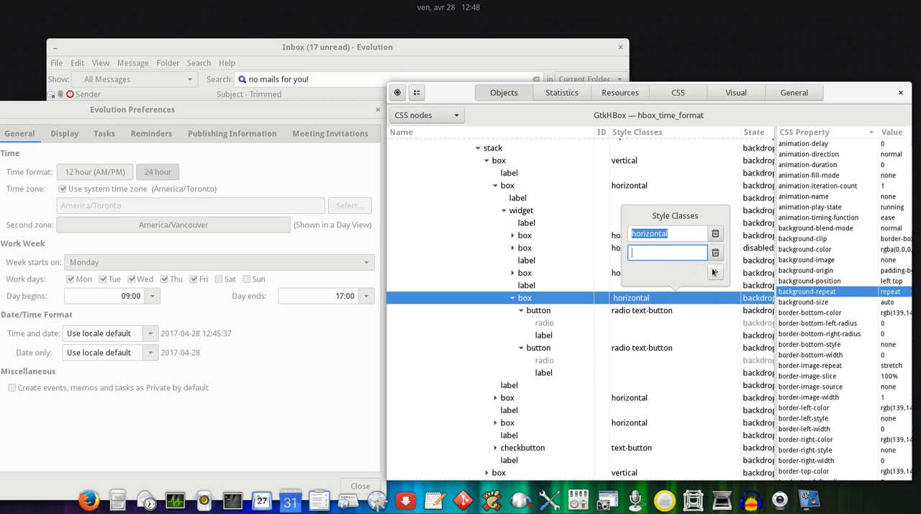
{"action": "mouse_move", "coordinate": [714, 272]}
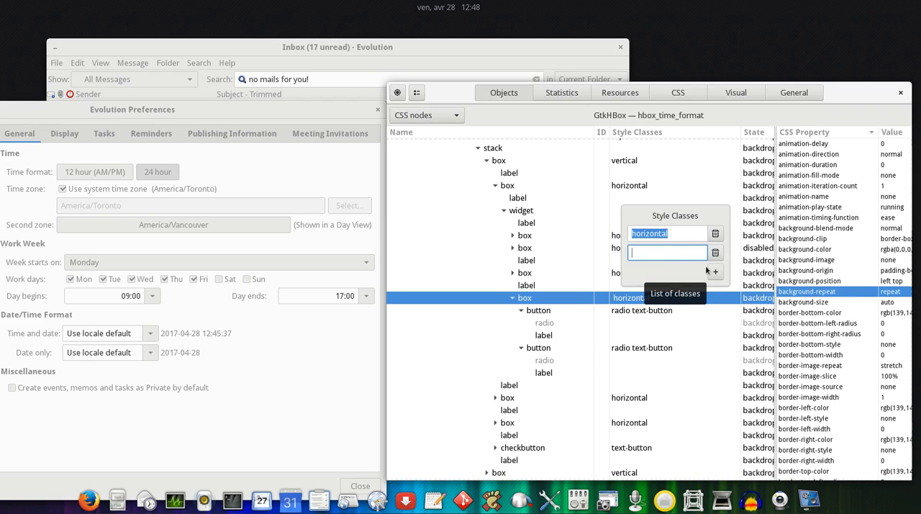
{"action": "type", "text": "linked"}
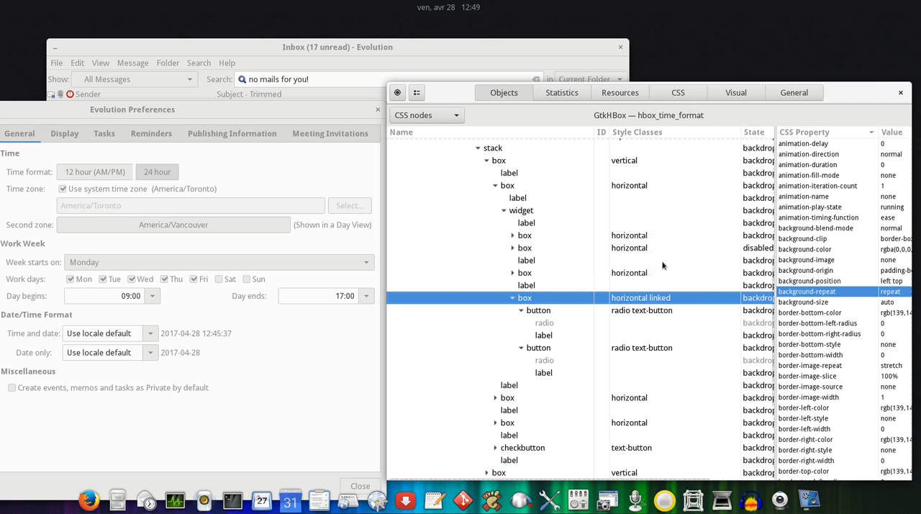
{"action": "mouse_move", "coordinate": [130, 166]}
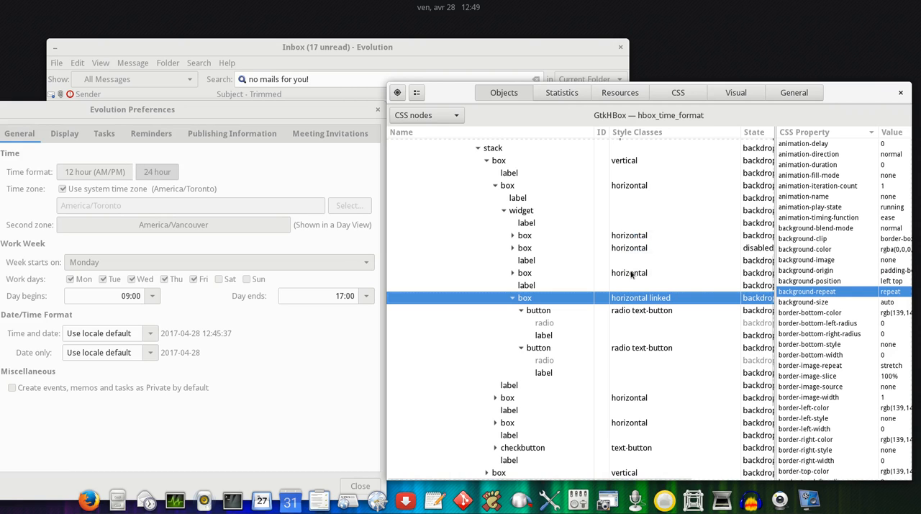
{"action": "mouse_move", "coordinate": [417, 92]}
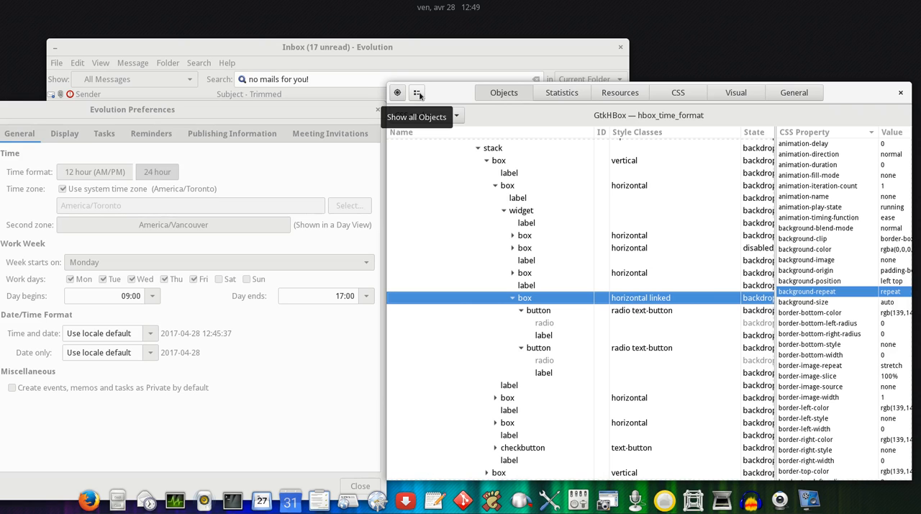
Set hbox_time_format spacing to 0 in Properties and check the joined buttons in Evolution Preferences
{"action": "left_click", "coordinate": [417, 93]}
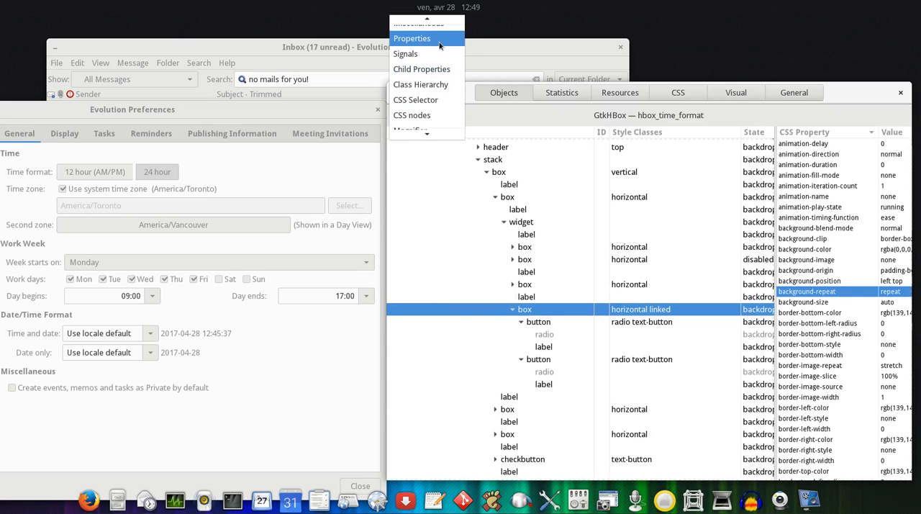
{"action": "left_click", "coordinate": [412, 38]}
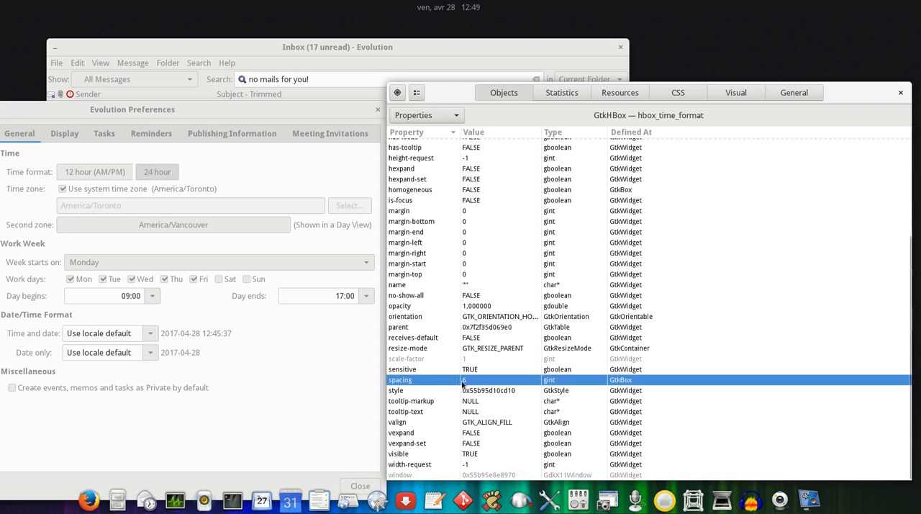
{"action": "mouse_move", "coordinate": [466, 384]}
{"action": "type", "text": "0"}
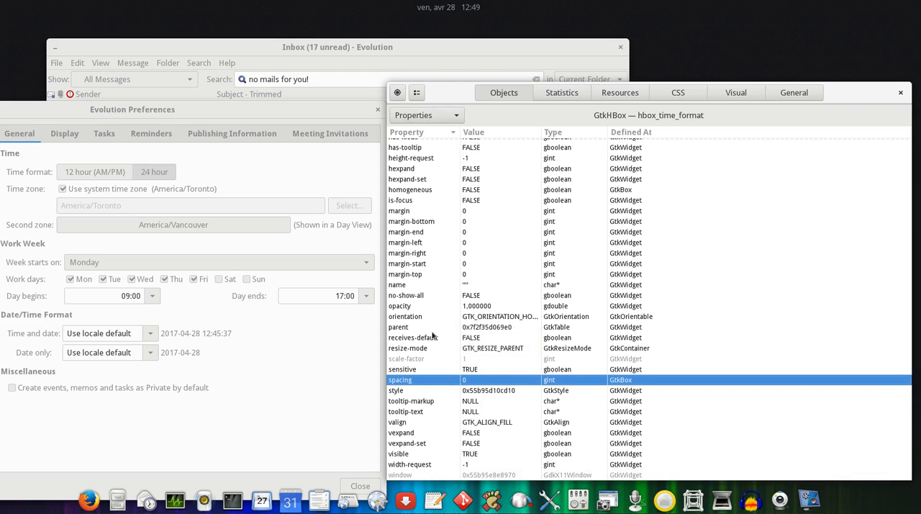
{"action": "left_click", "coordinate": [132, 109]}
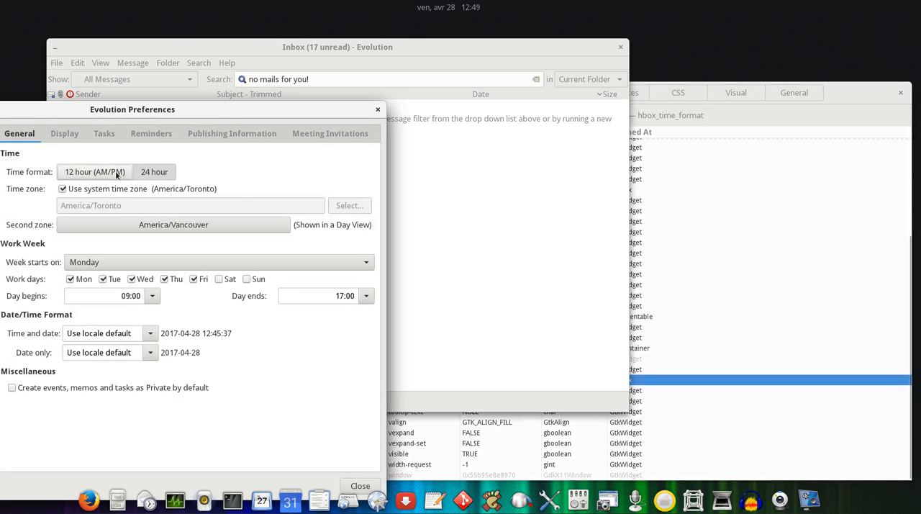
{"action": "mouse_move", "coordinate": [328, 239]}
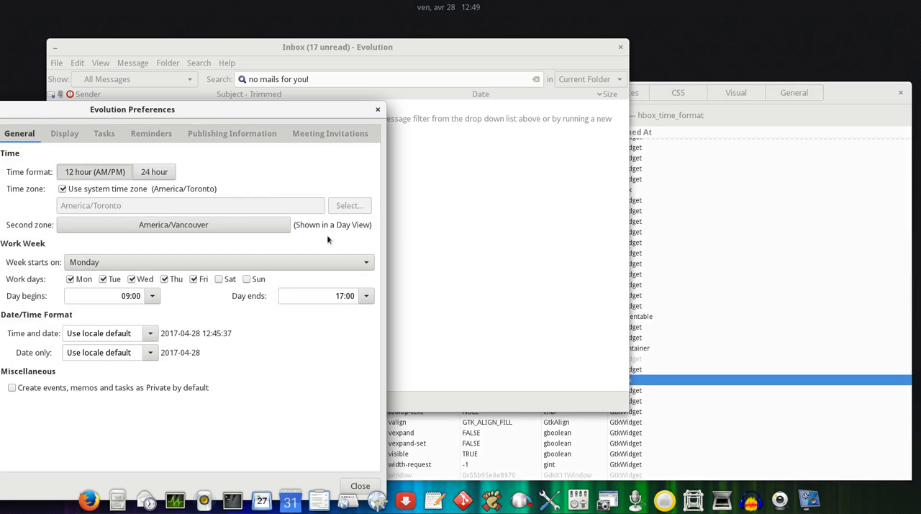